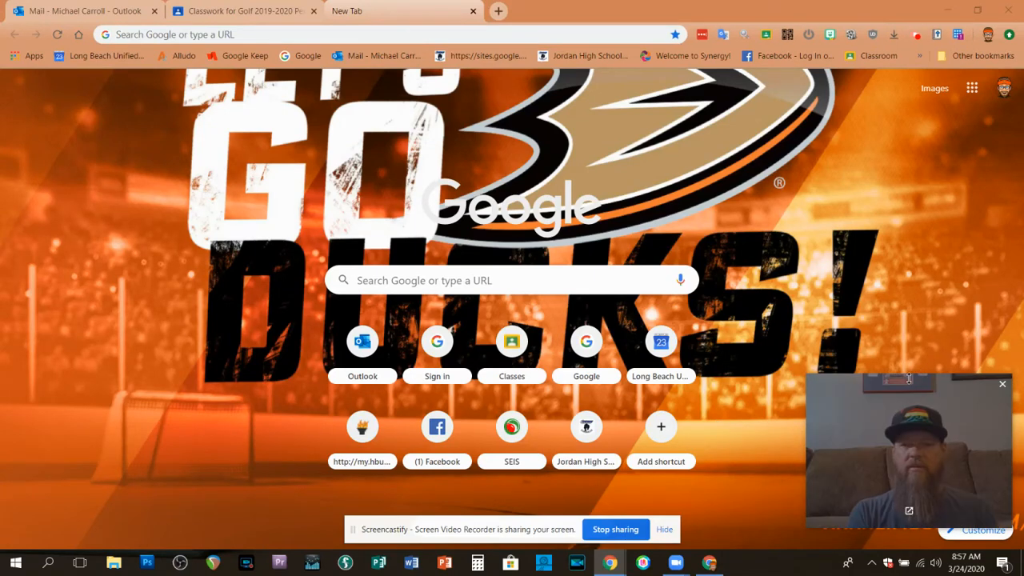
# Reach the Recording list in the Sound dialog with the microphone as default device
pyautogui.moveTo(908, 448); pyautogui.dragTo(205, 264)
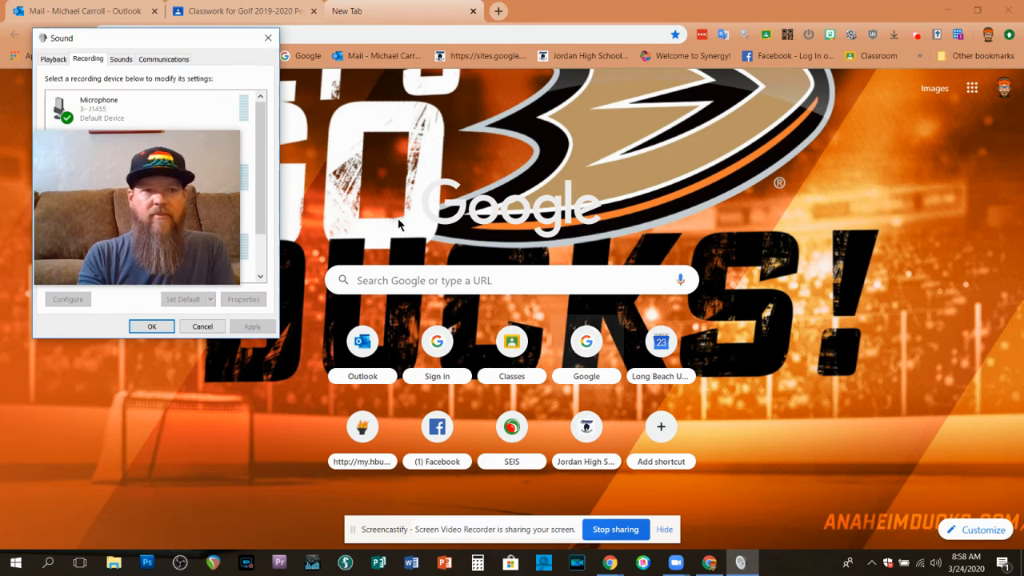
# Reposition the Sound dialog near the screen centre so all recording devices show
pyautogui.moveTo(157, 38); pyautogui.dragTo(573, 90)
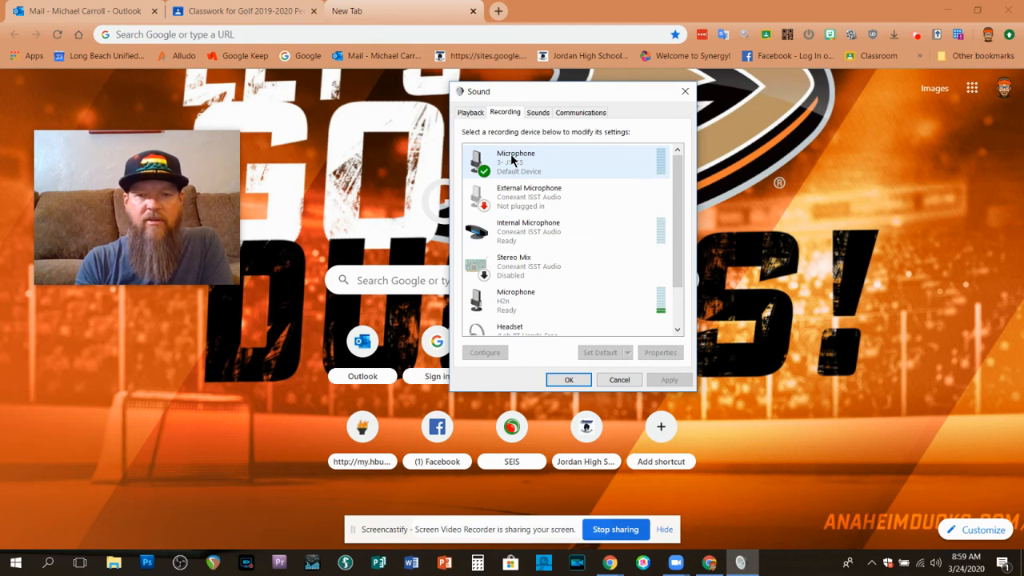
pyautogui.rightClick(515, 160)
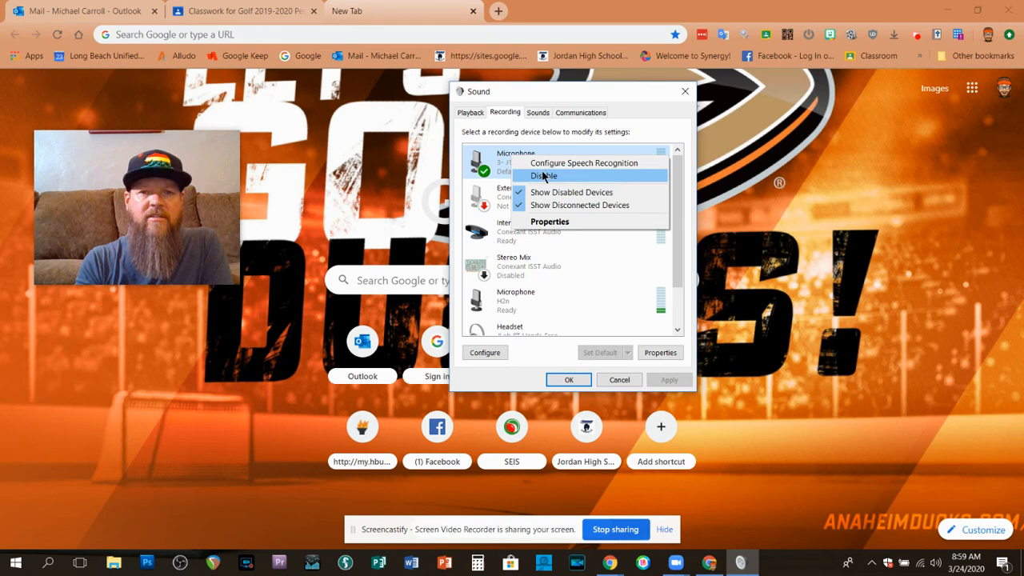
pyautogui.moveTo(534, 96)
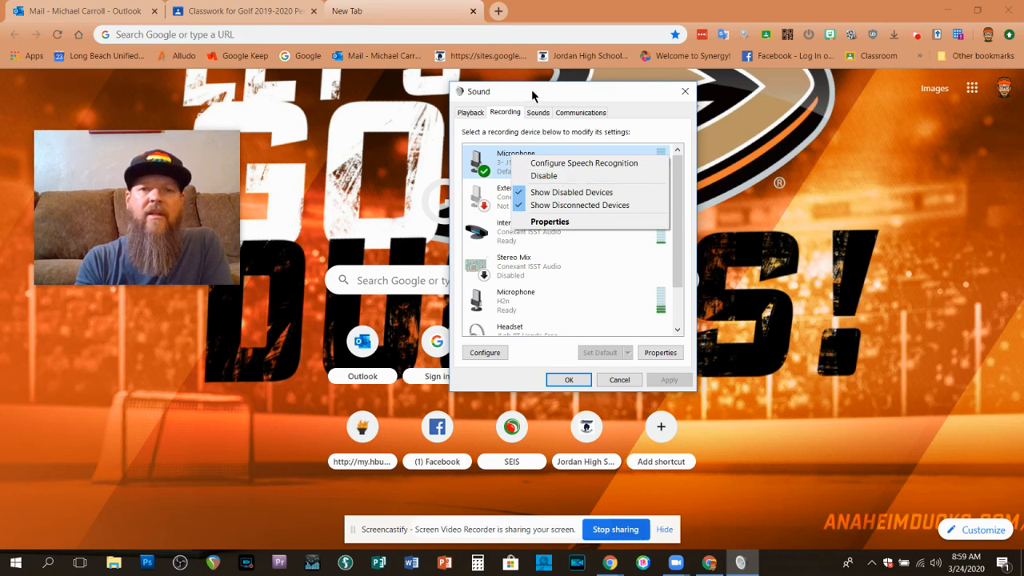
pyautogui.click(560, 161)
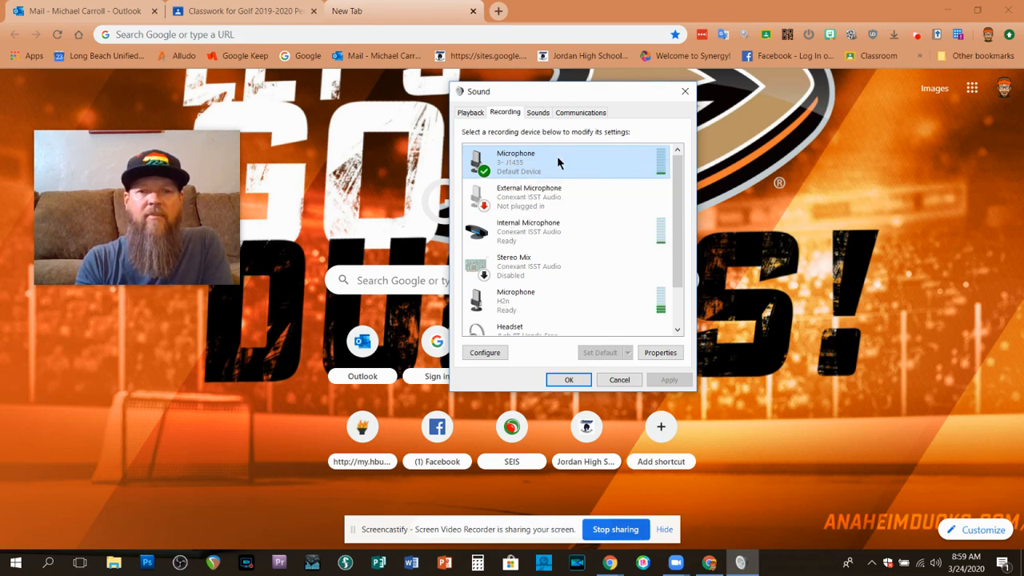